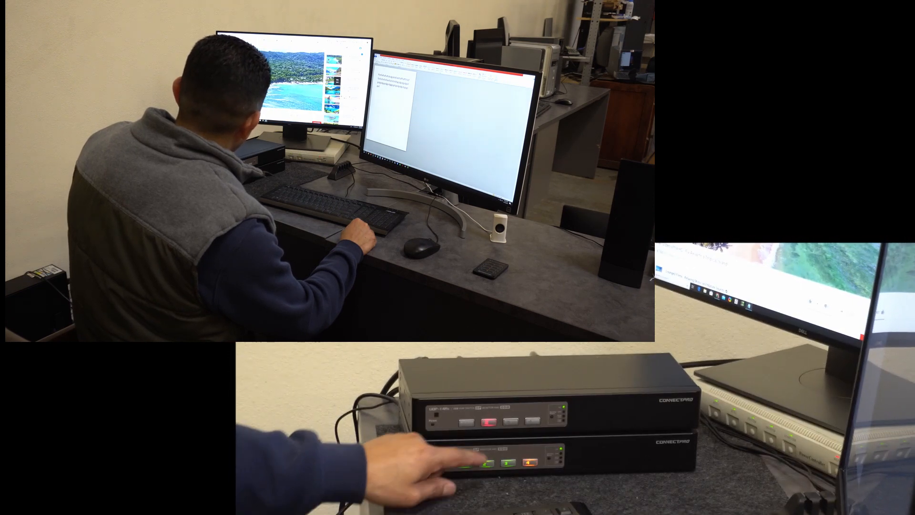
{"action": "left_click", "coordinate": [487, 461]}
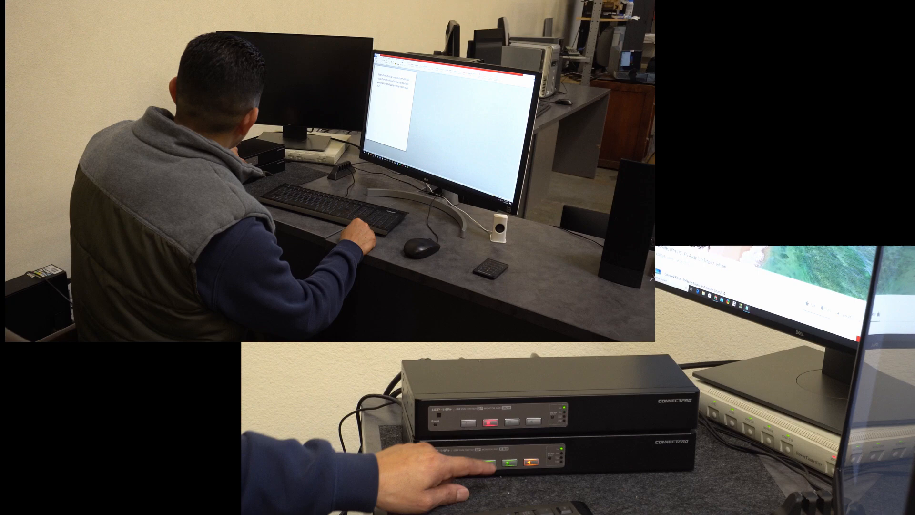
{"action": "left_click", "coordinate": [499, 422]}
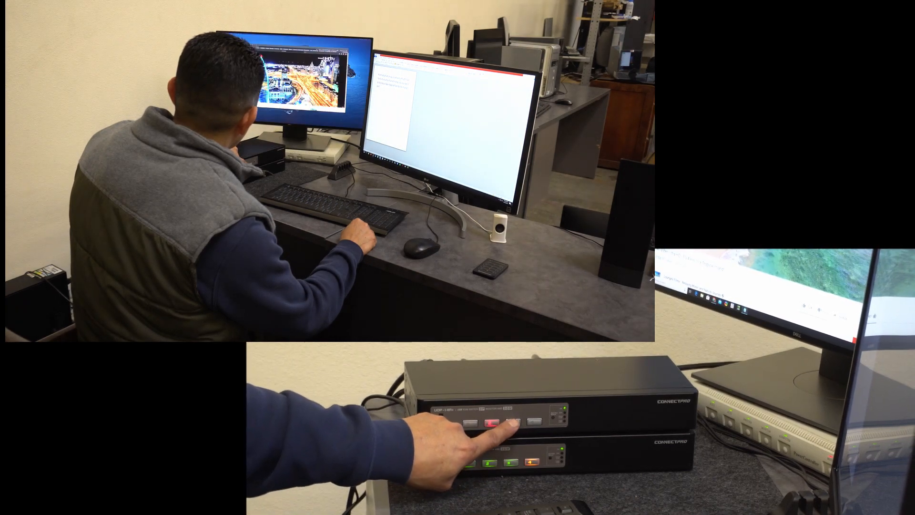